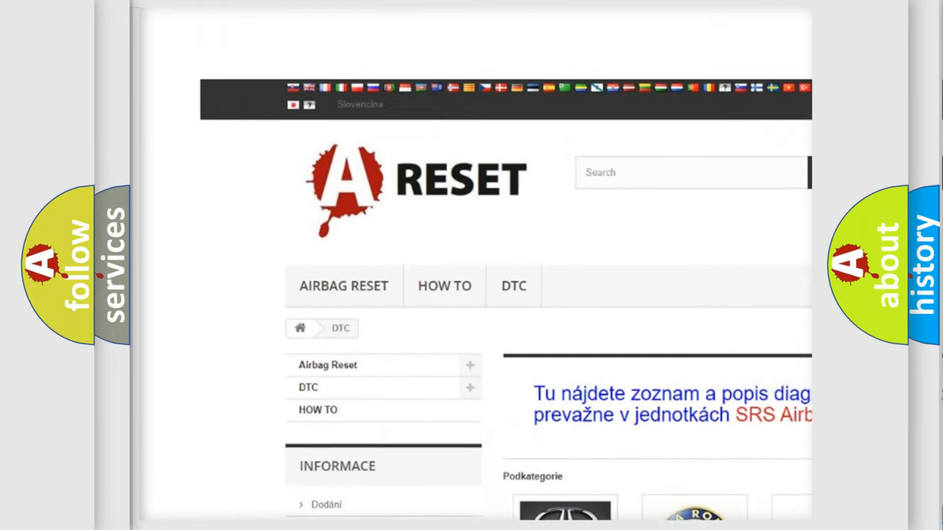
scroll("down", 3)
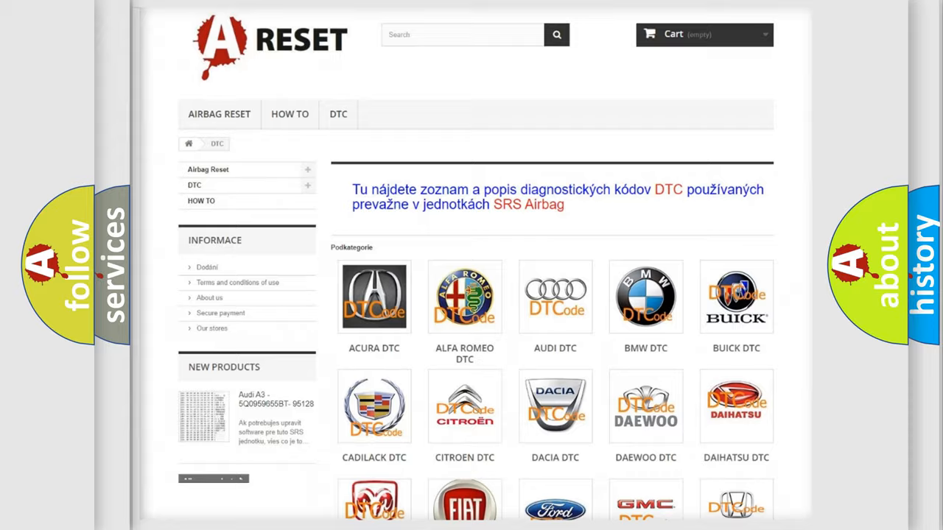
scroll("down", 3)
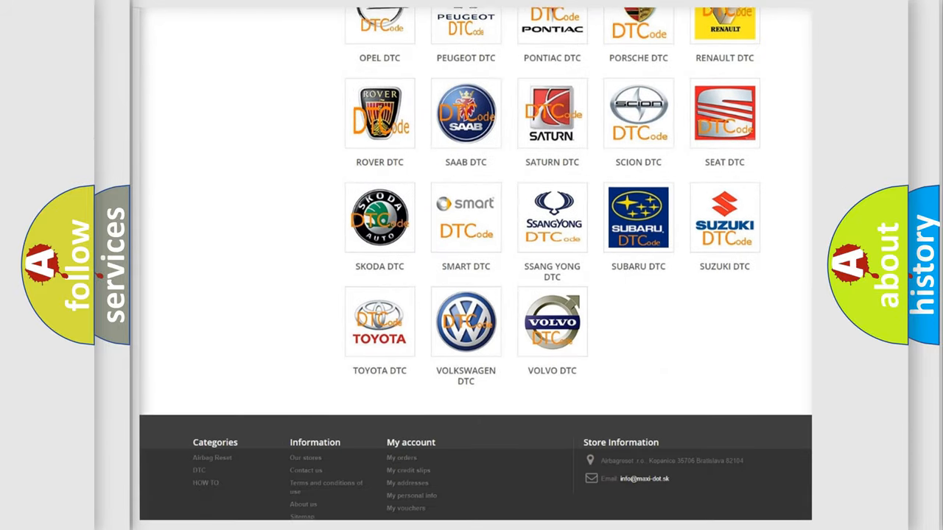
scroll("down", 3)
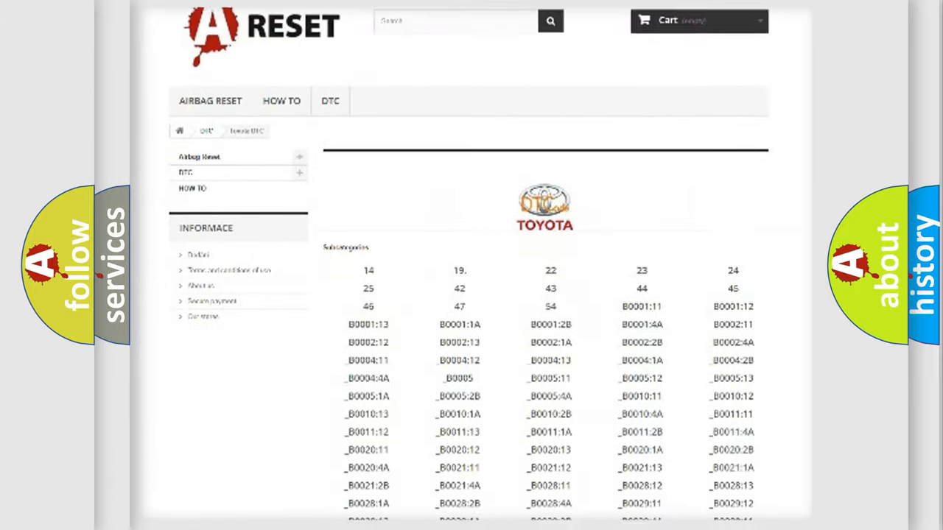
scroll("down", 3)
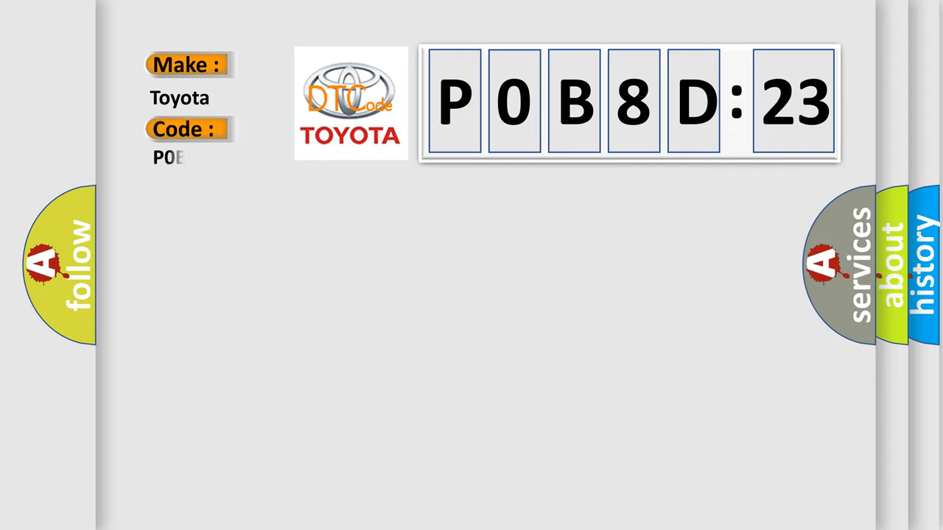
type("0B8D123")
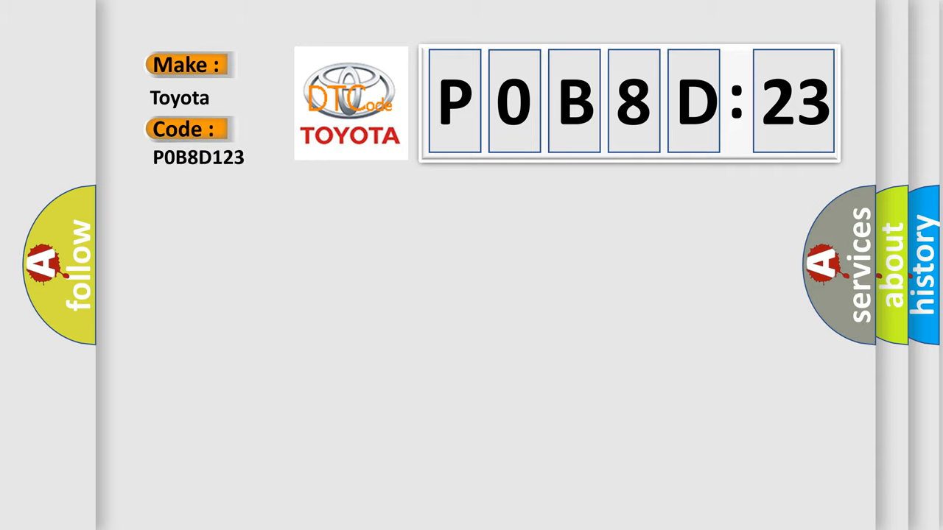